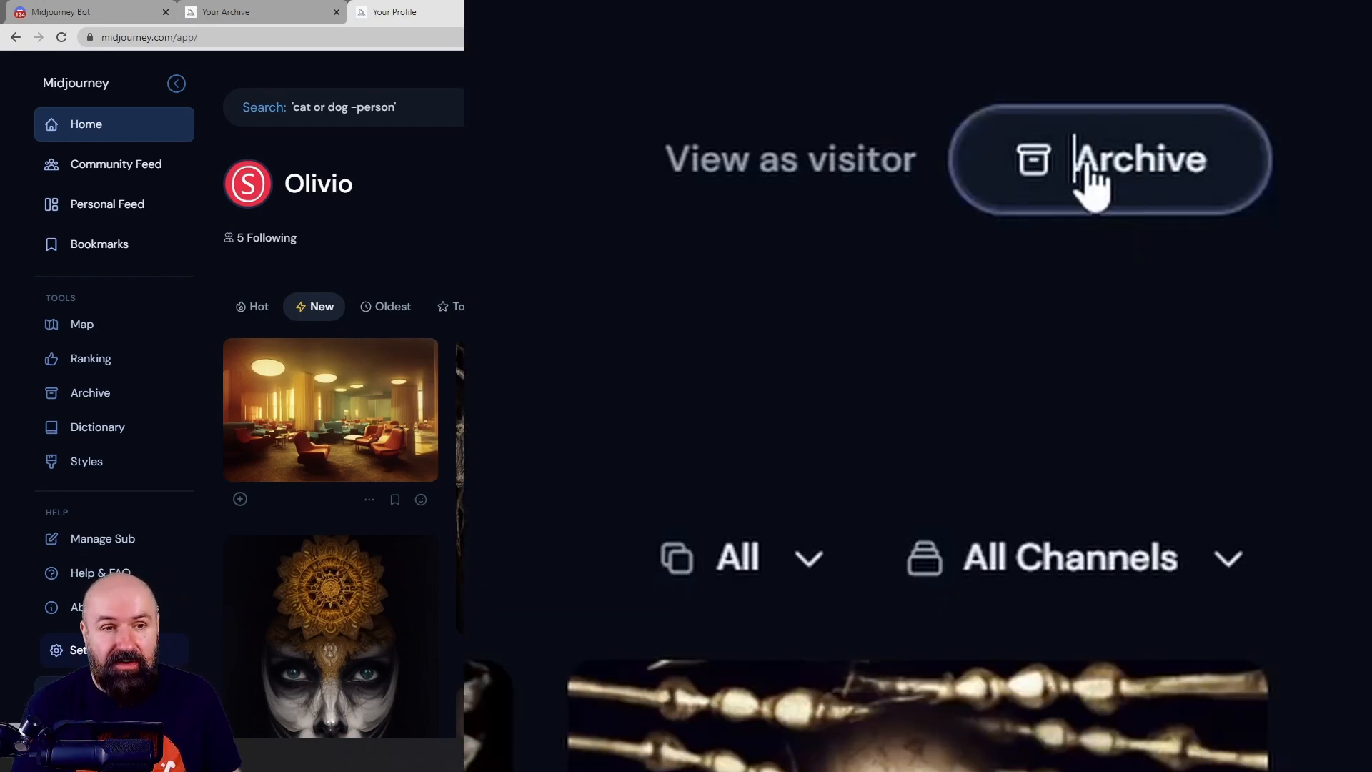
# Open Your Archive and browse down to the red-flower portrait with its prompt.
pyautogui.click(1138, 158)
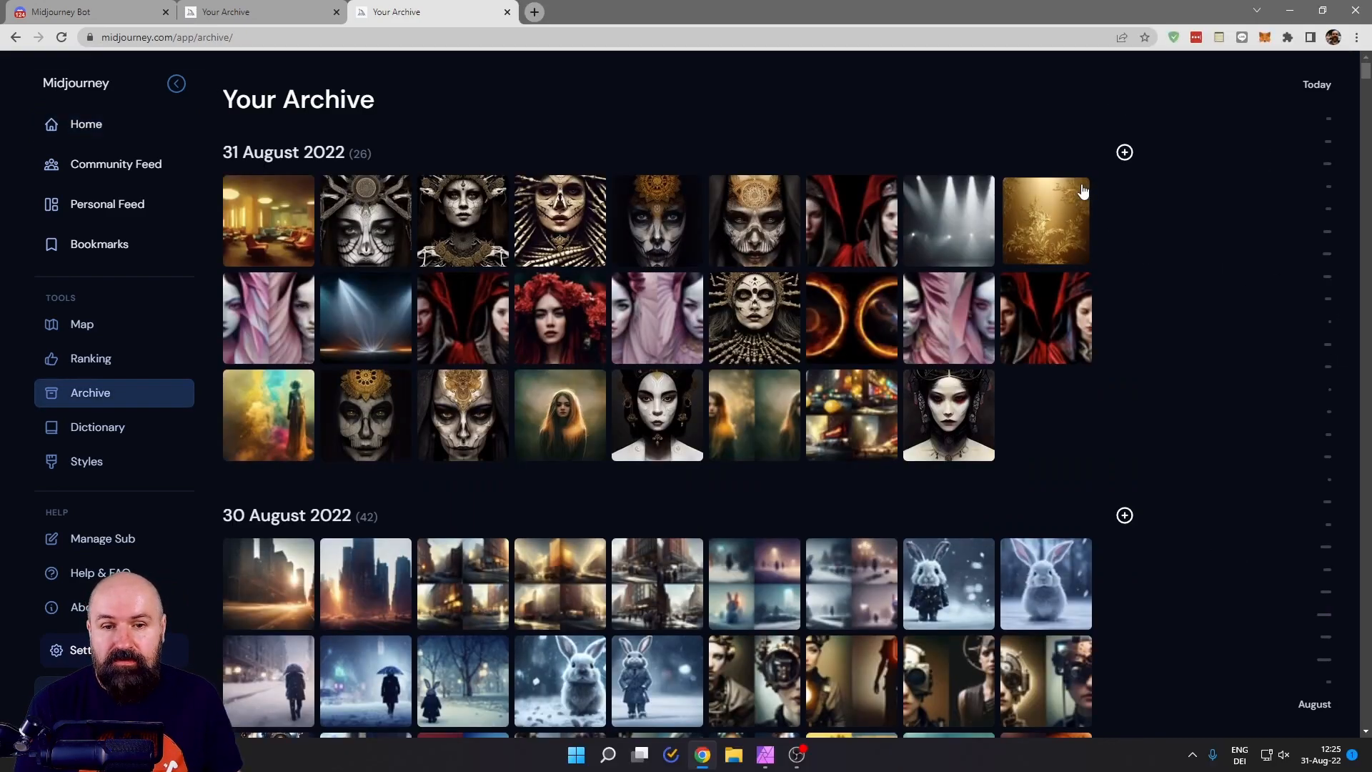
pyautogui.scroll(-3)
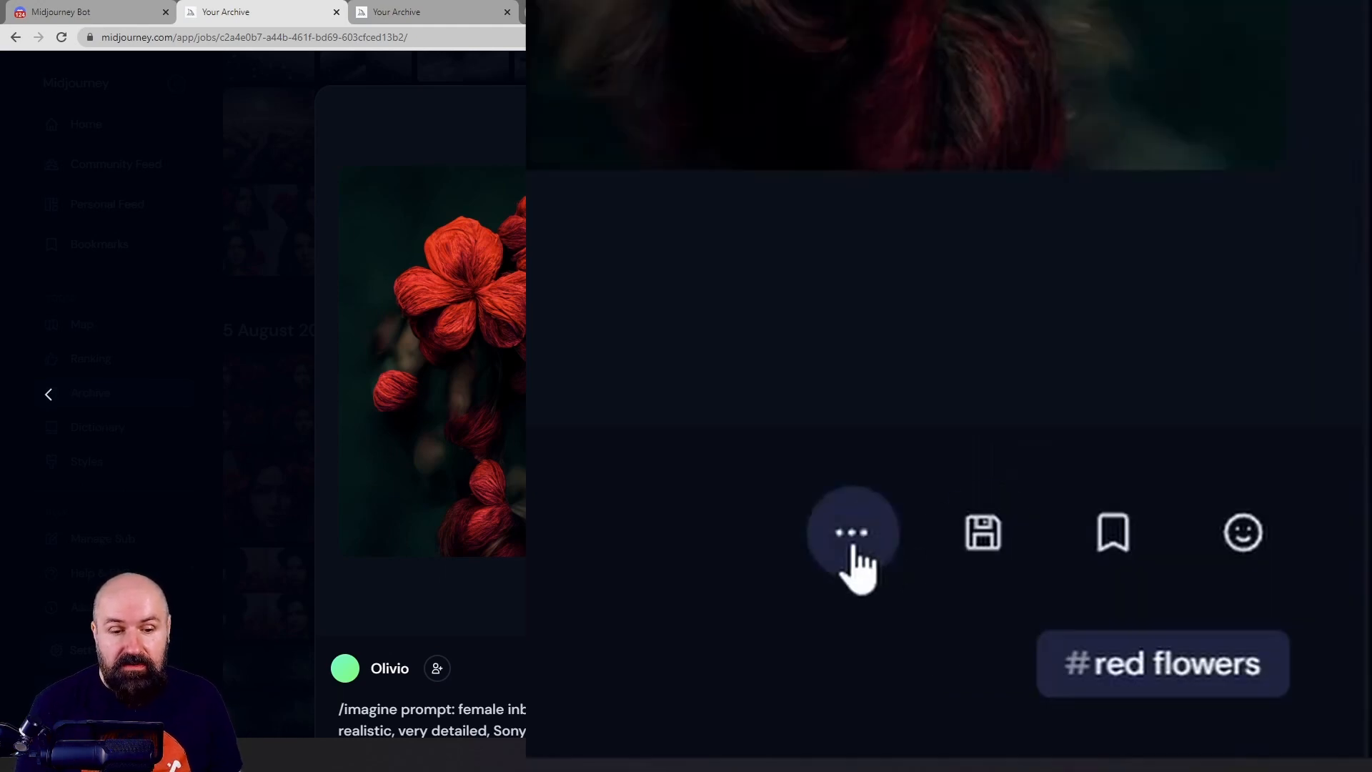
# Copy the red-flowers portrait's job ID from its '...' menu and switch to Discord.
pyautogui.click(849, 533)
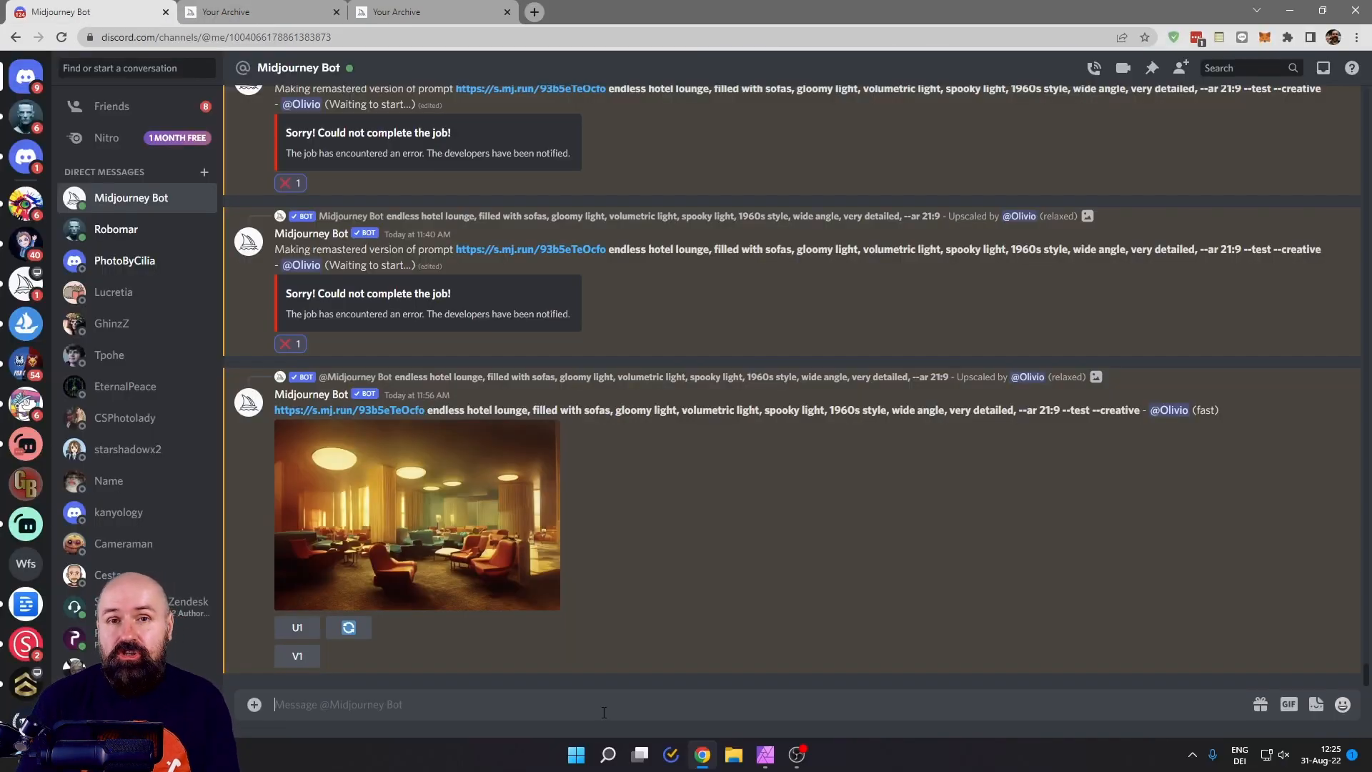
# Recall job c2a4e0b7-a44b-461f-bd69-603cfced13b2 with /show and request a Remaster of it.
pyautogui.write('/')
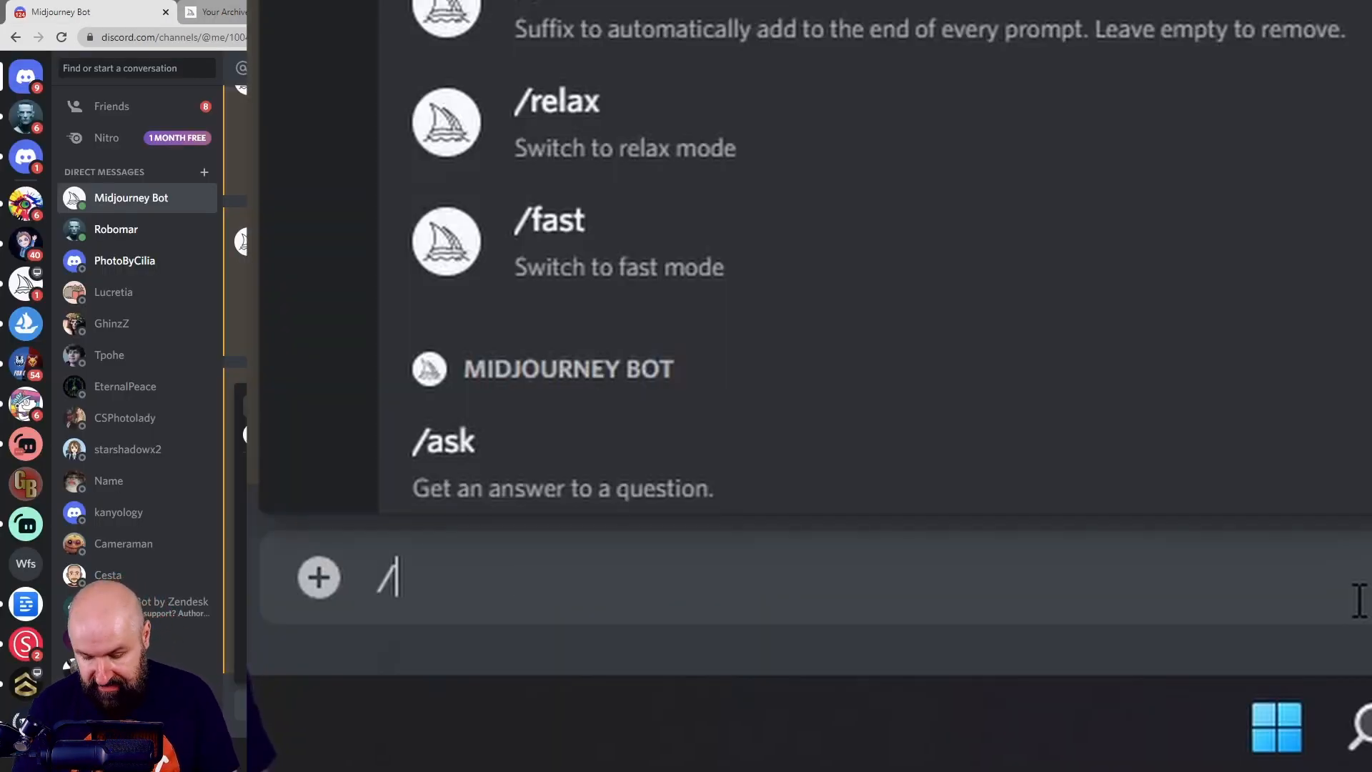
pyautogui.write('show')
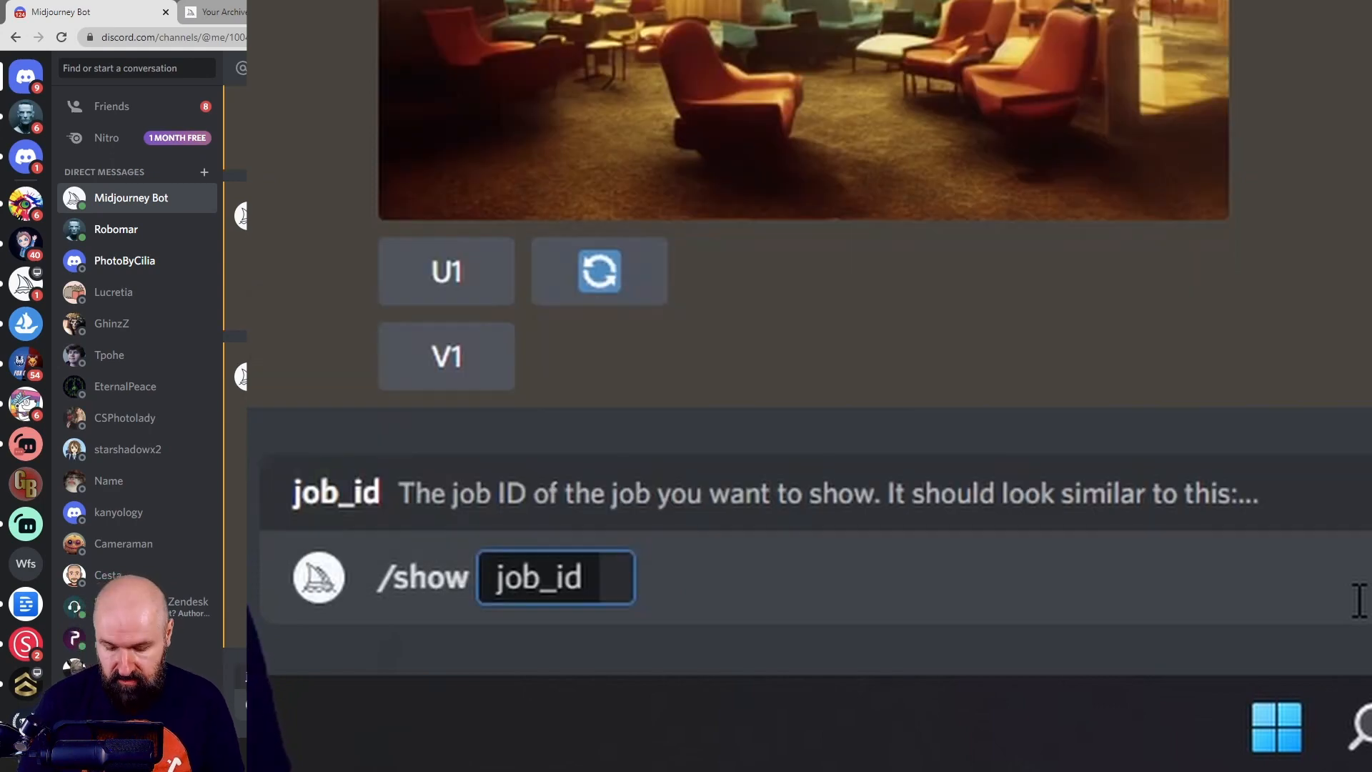
pyautogui.write('c2a4e0b7-a44b-461f-bd69-603cfced13b2')
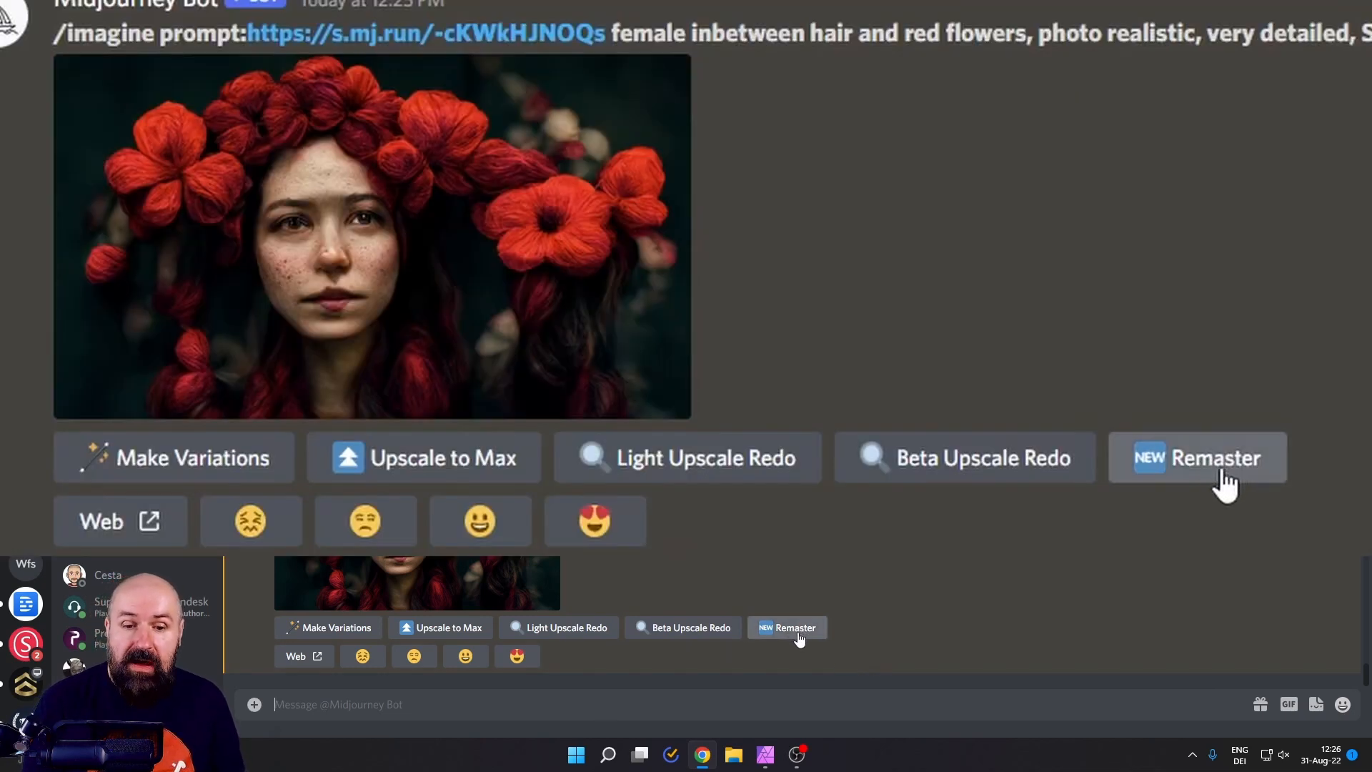
pyautogui.click(1198, 458)
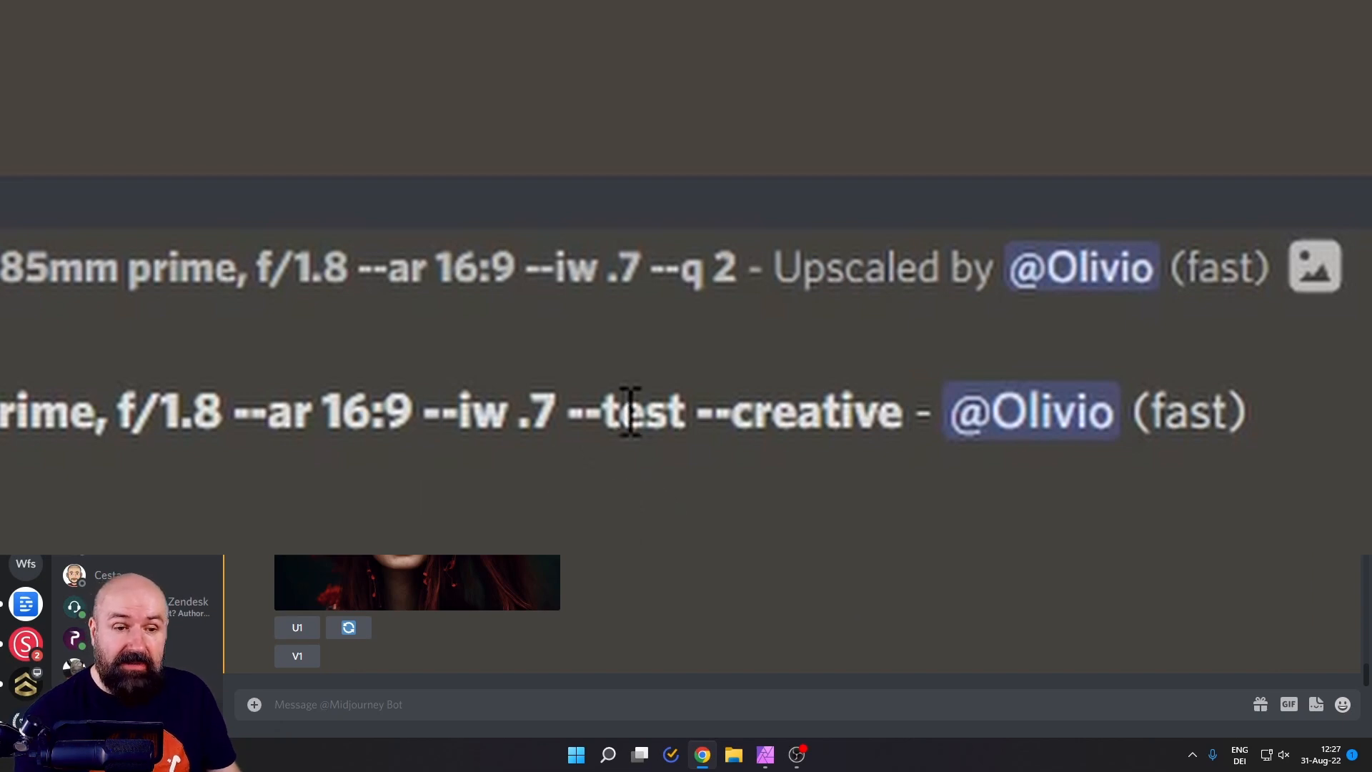
pyautogui.moveTo(914, 411)
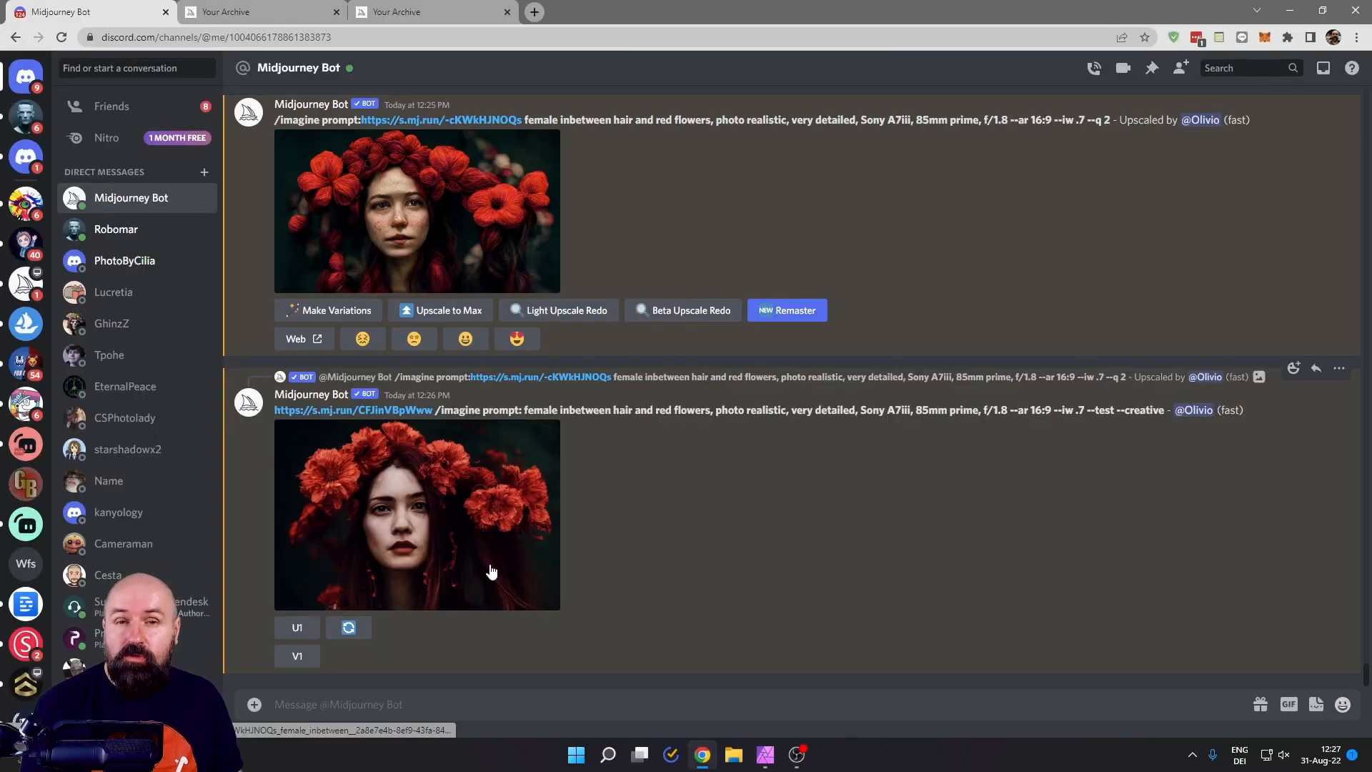
pyautogui.moveTo(661, 576)
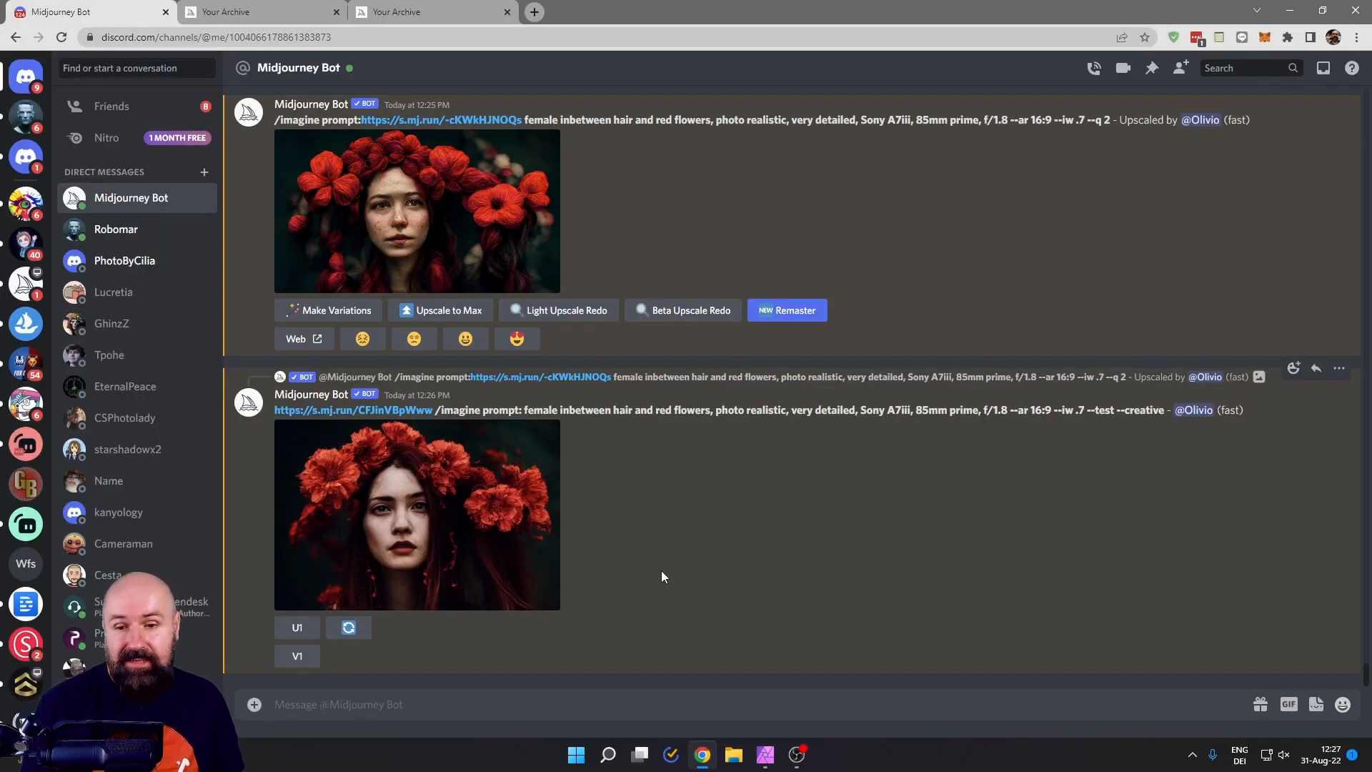